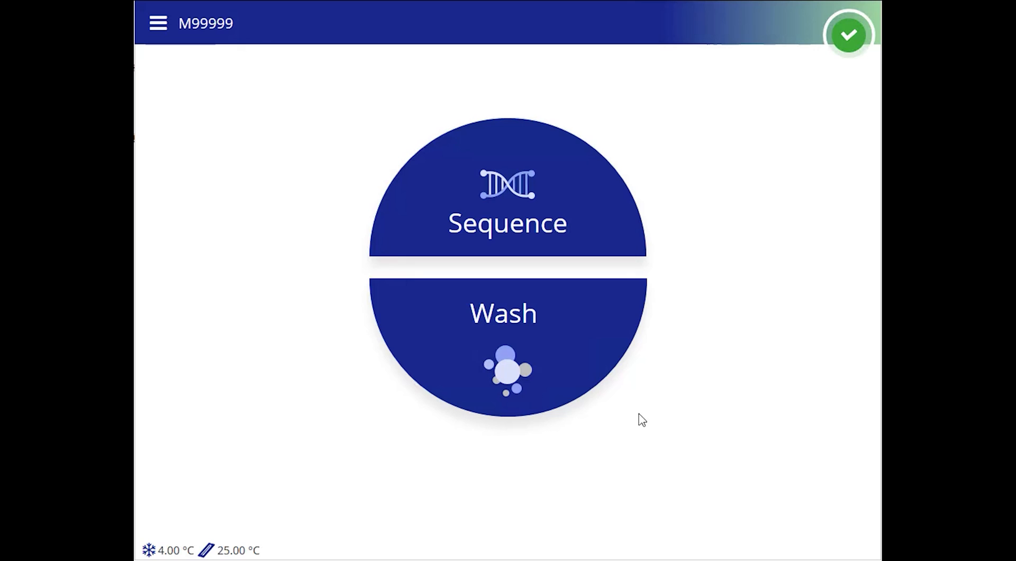
Step: Start a Post-Run Wash, confirming the flow cell and wash reagents are loaded so the wash begins
click(504, 313)
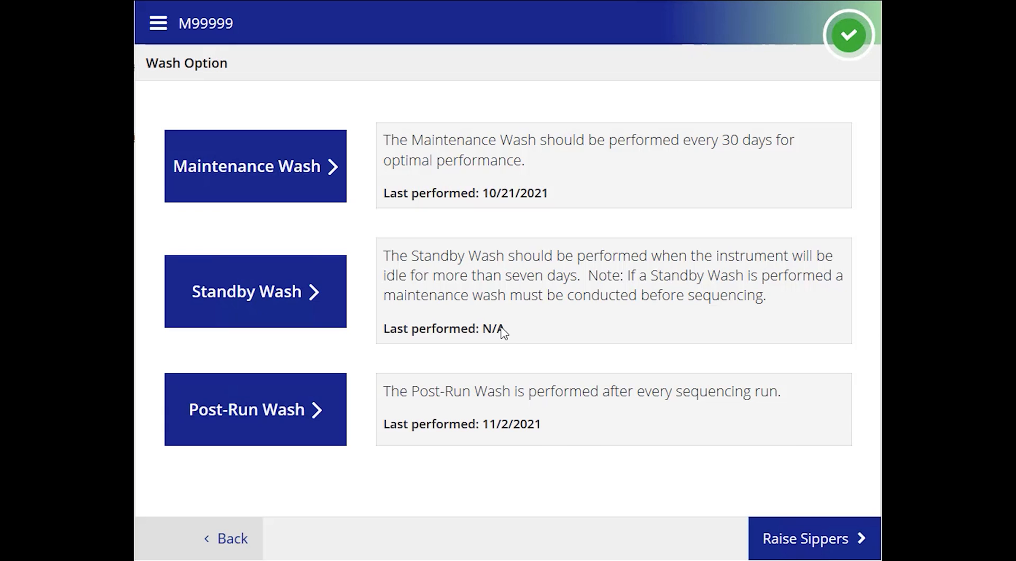
click(811, 552)
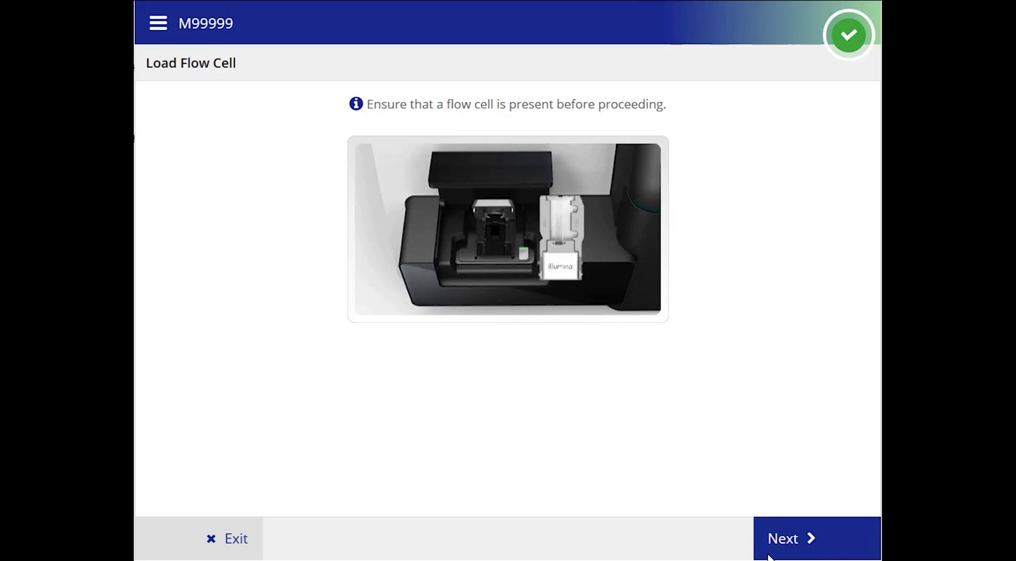
click(784, 550)
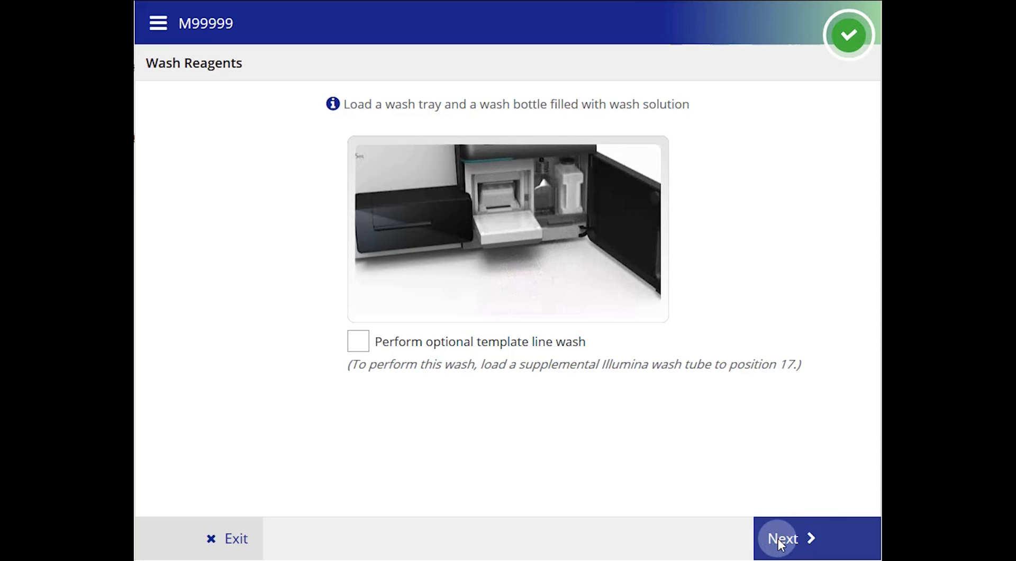
click(781, 553)
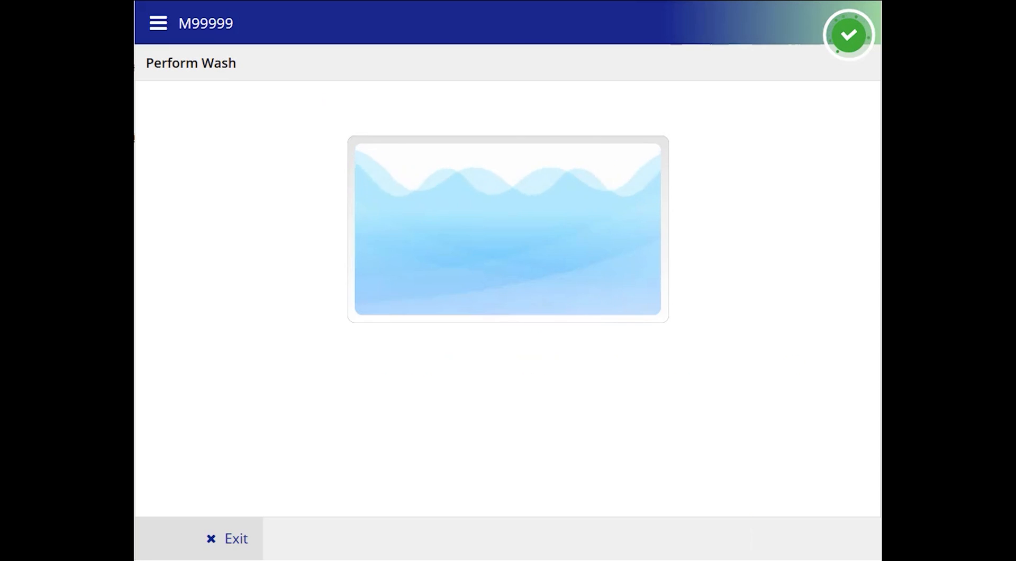